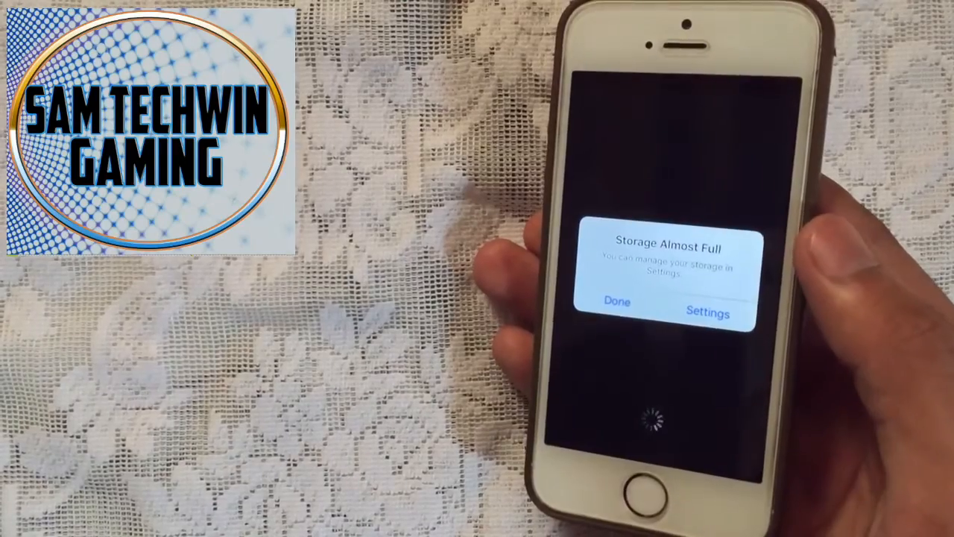
{"action": "left_click", "coordinate": [618, 301]}
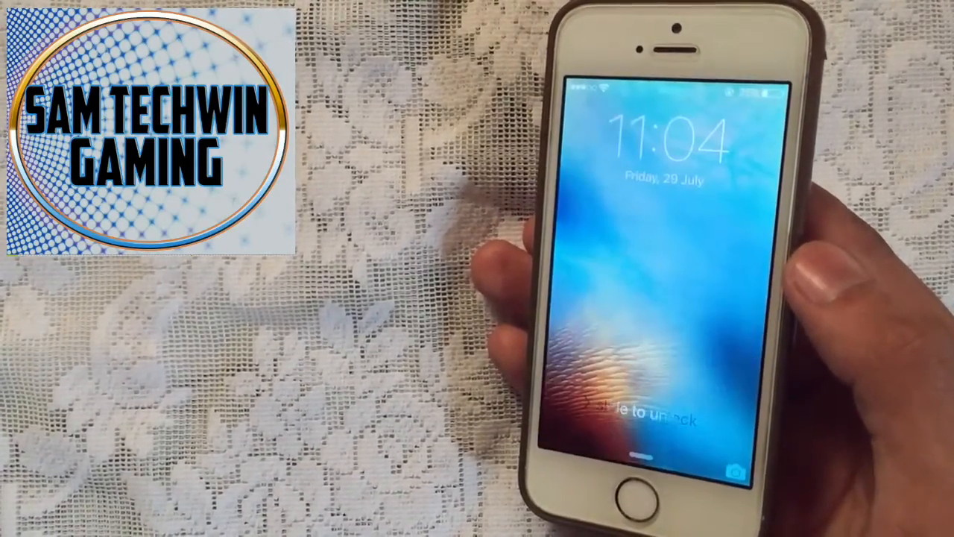
{"action": "left_click", "coordinate": [665, 291]}
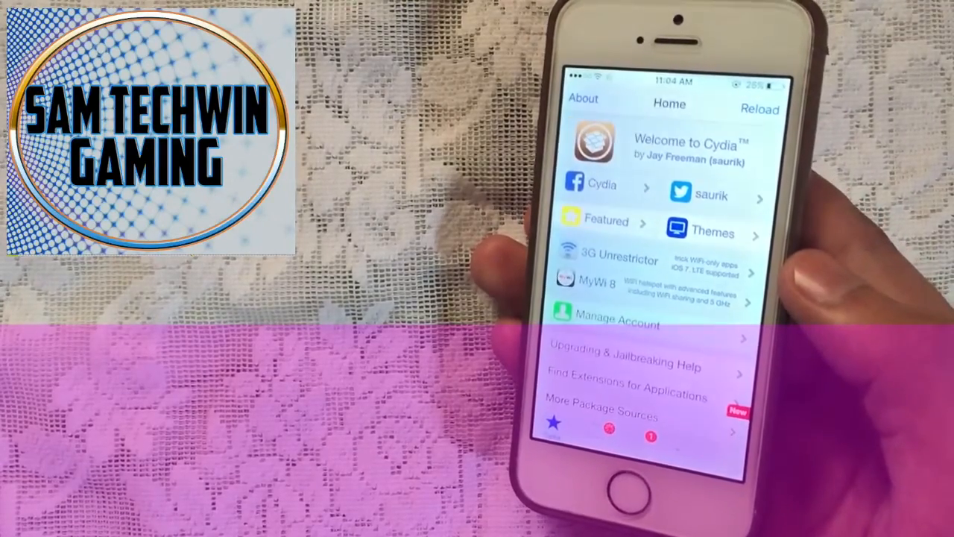
{"action": "left_click", "coordinate": [759, 109]}
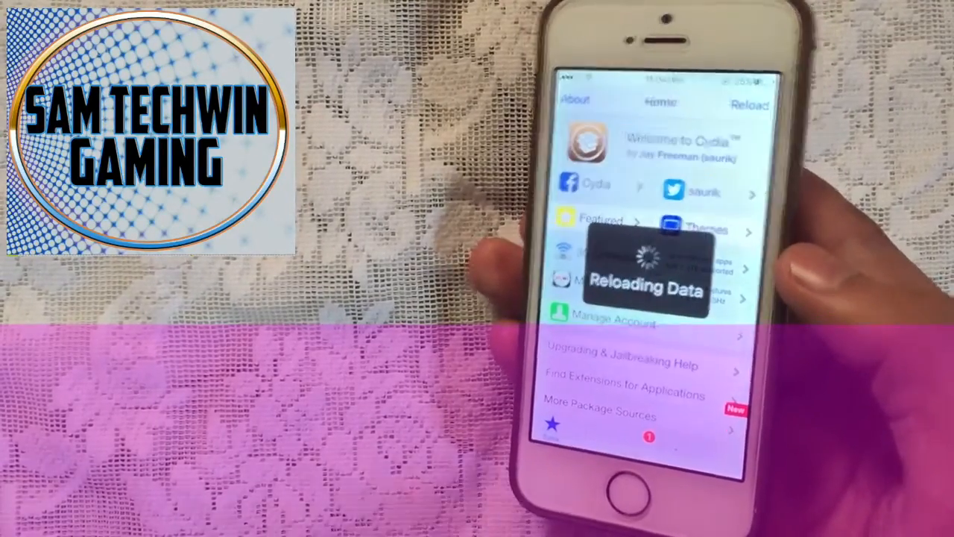